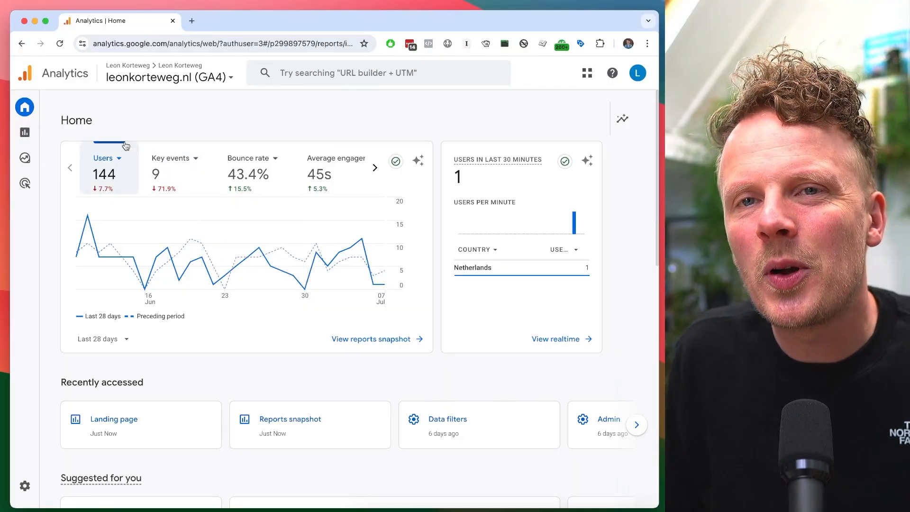
Open the Landing page report via Reports > Life cycle > Engagement.
click(24, 131)
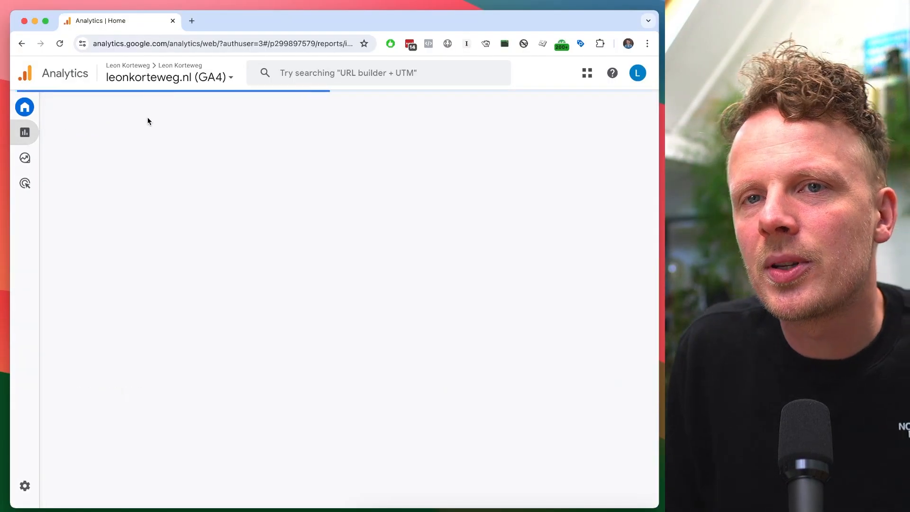
click(25, 133)
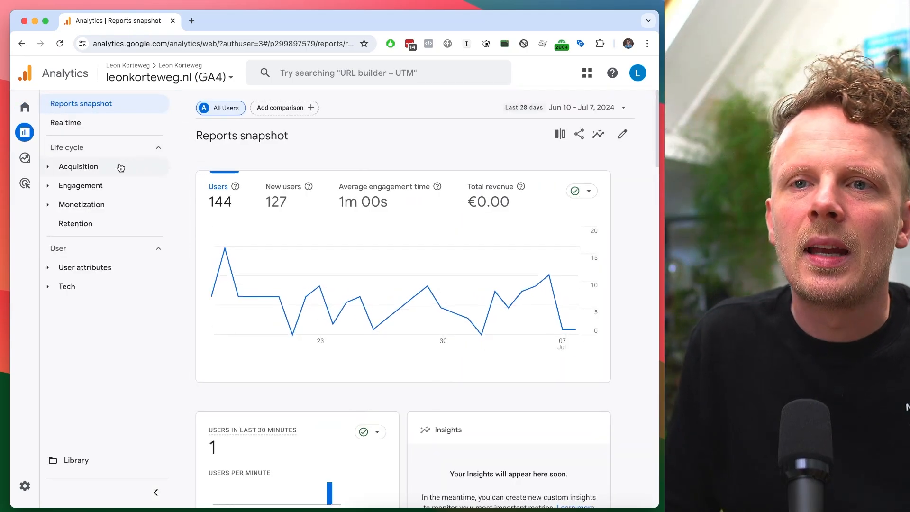
click(80, 185)
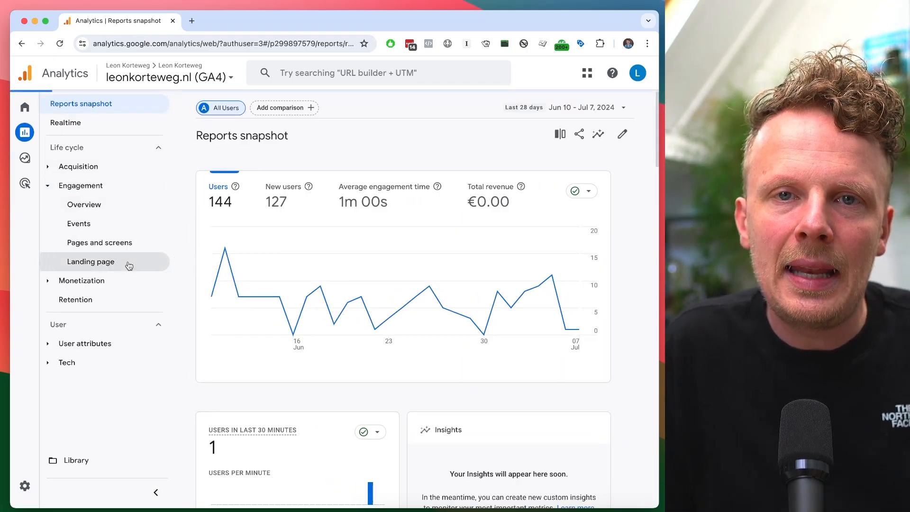
click(90, 261)
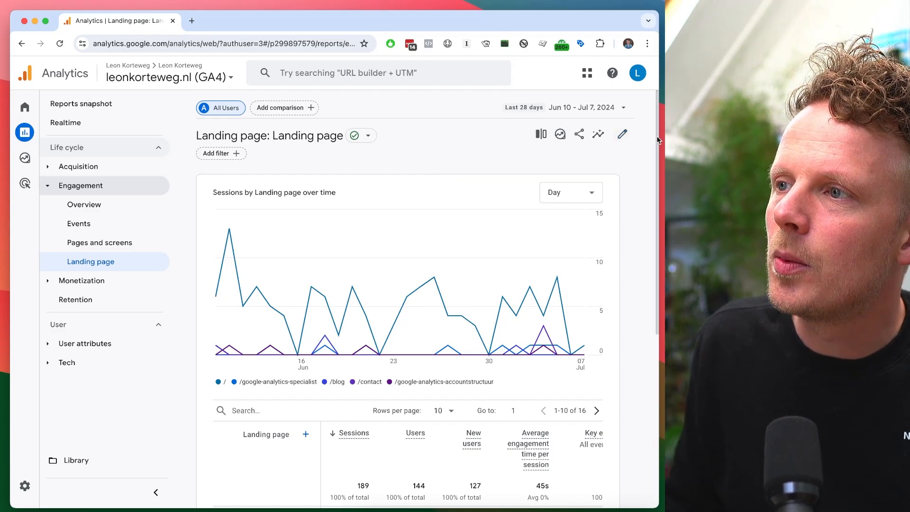
scroll(down, 3)
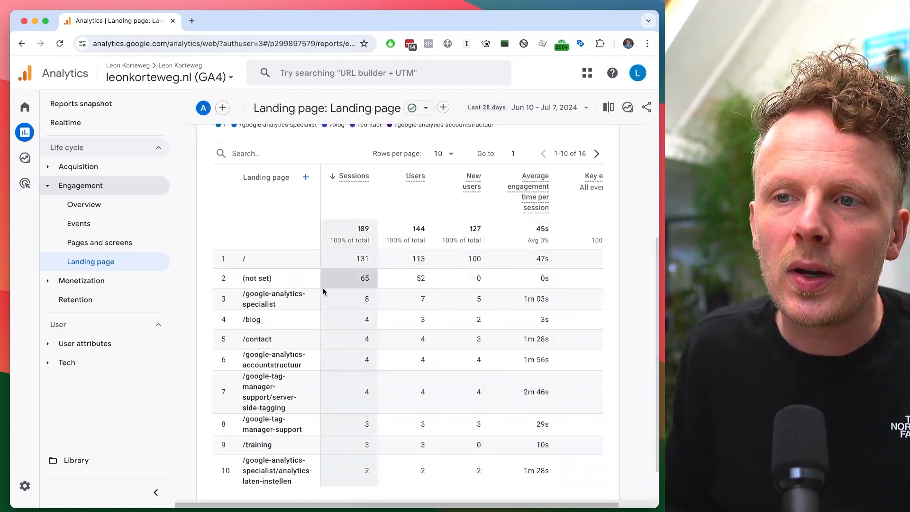
double_click(257, 278)
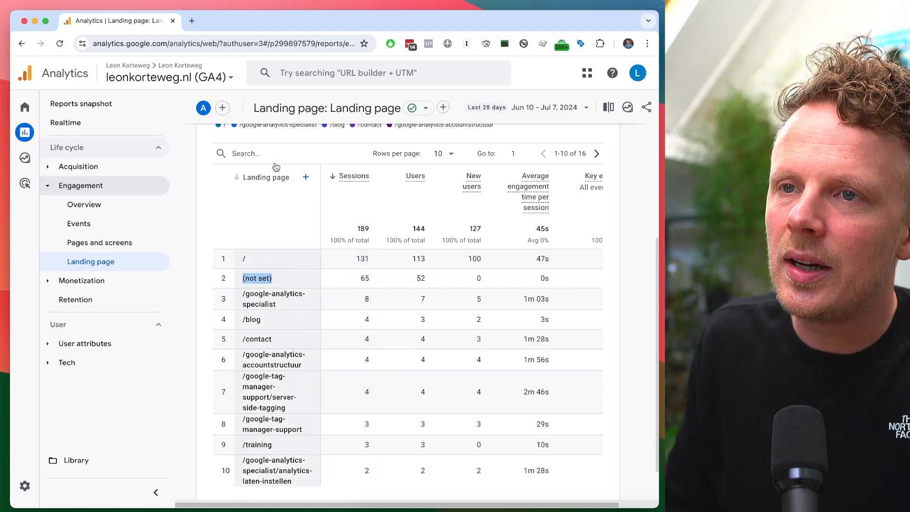
text((not s)
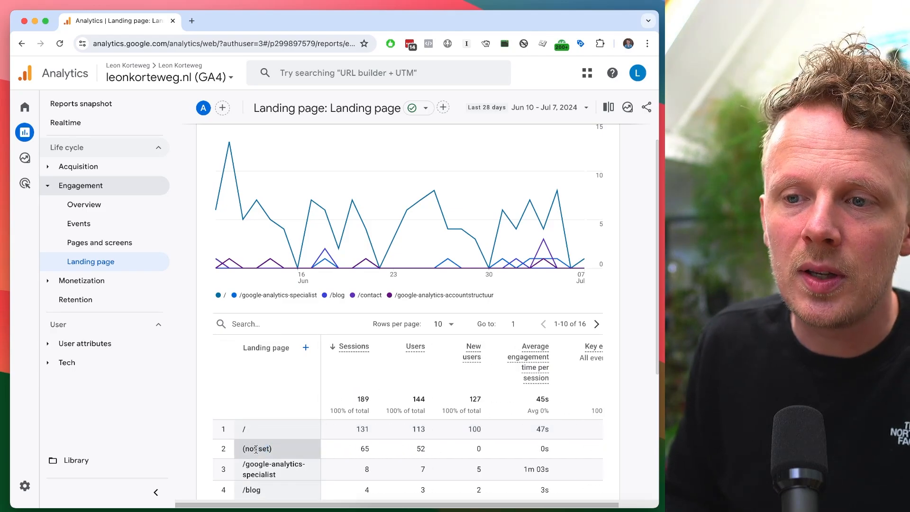
scroll(down, 3)
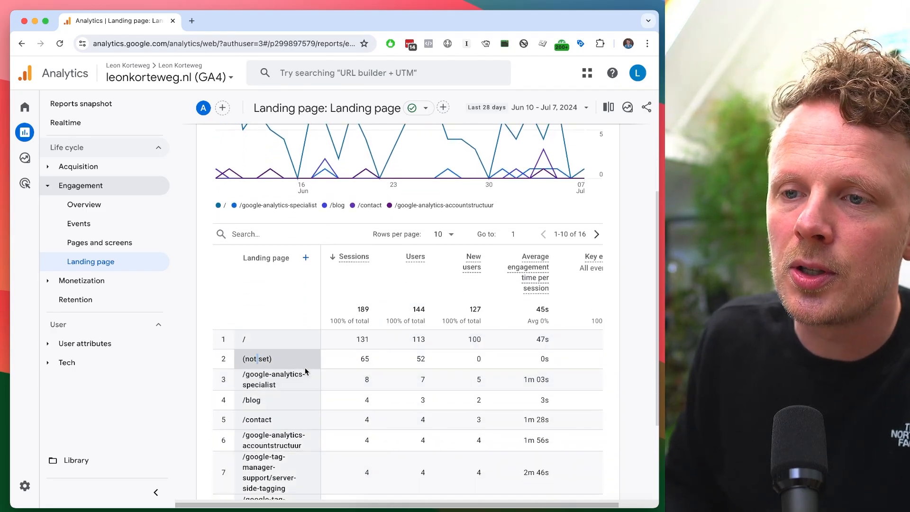
double_click(265, 358)
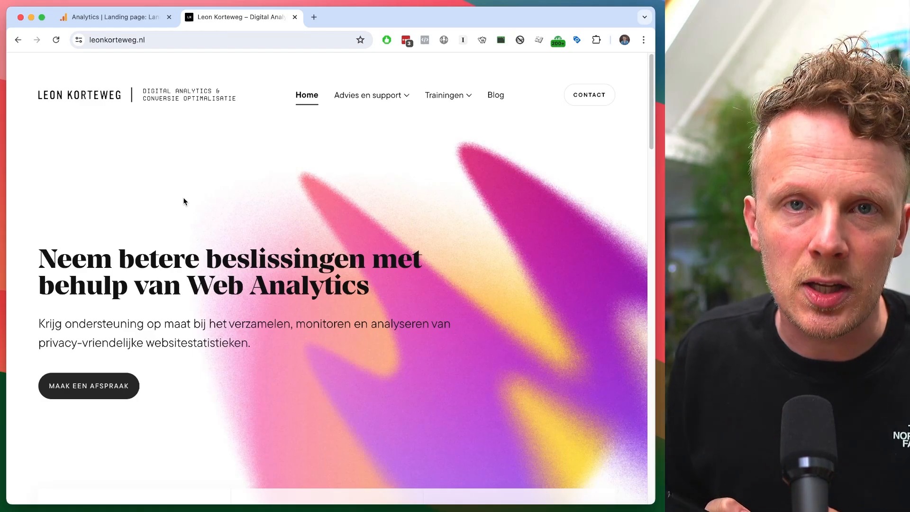
mouse_move(522, 161)
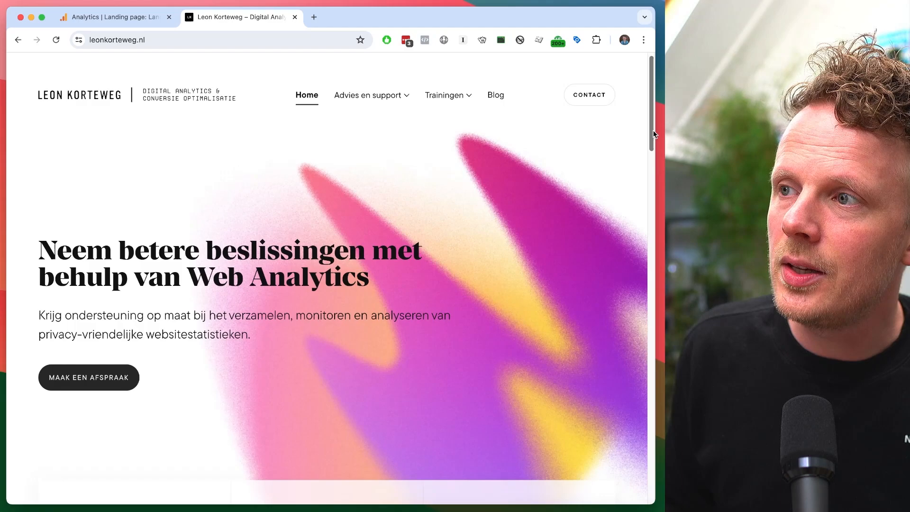
Scroll down the leonkorteweg.nl homepage past the hero to the Digital Analytics section.
scroll(down, 3)
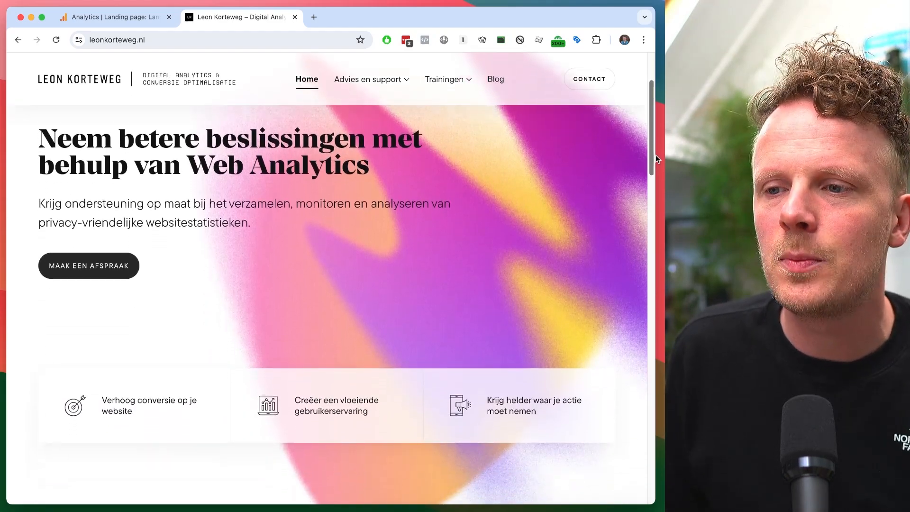
scroll(down, 3)
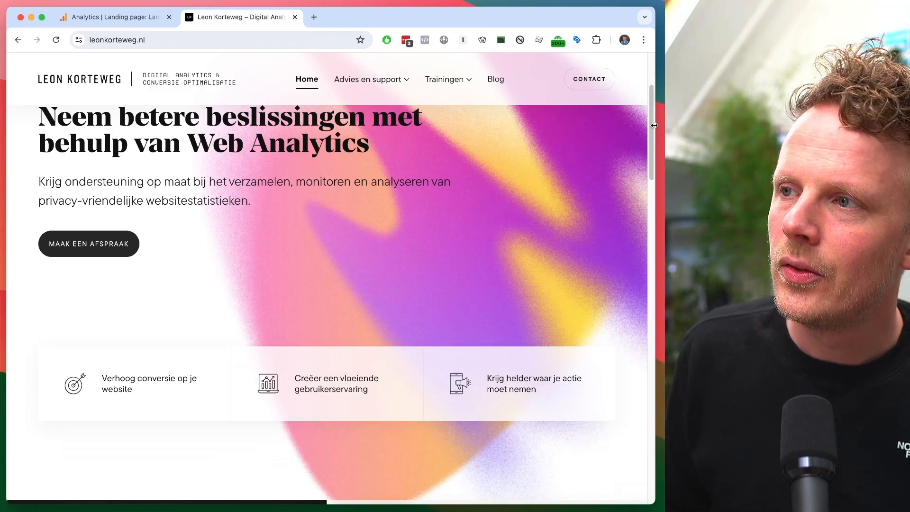
scroll(down, 3)
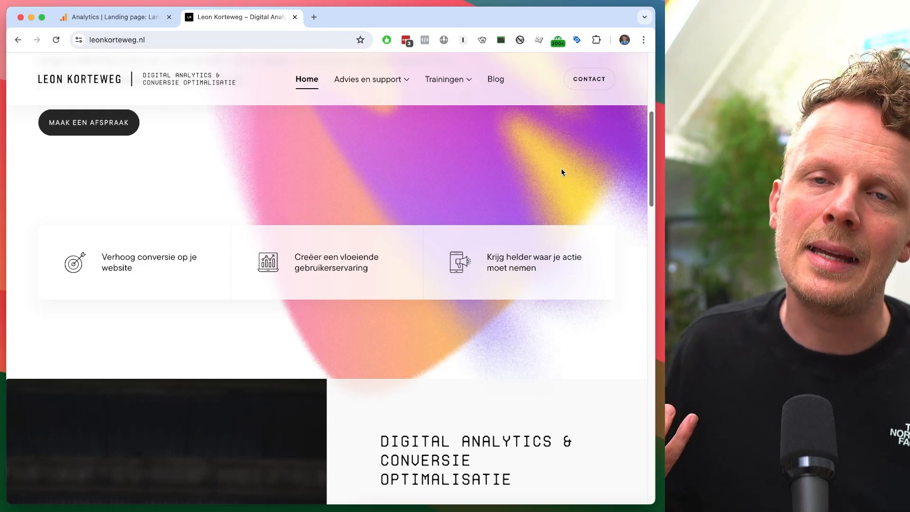
scroll(down, 3)
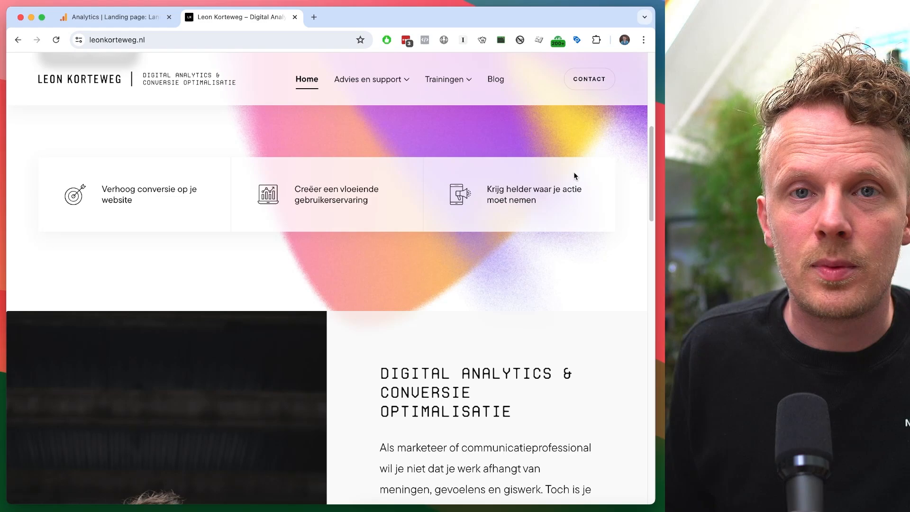
mouse_move(642, 145)
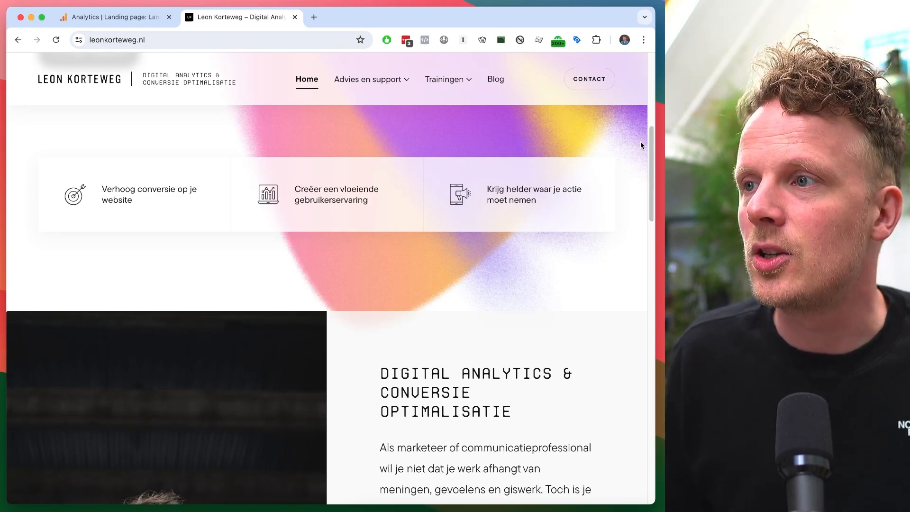
mouse_move(652, 146)
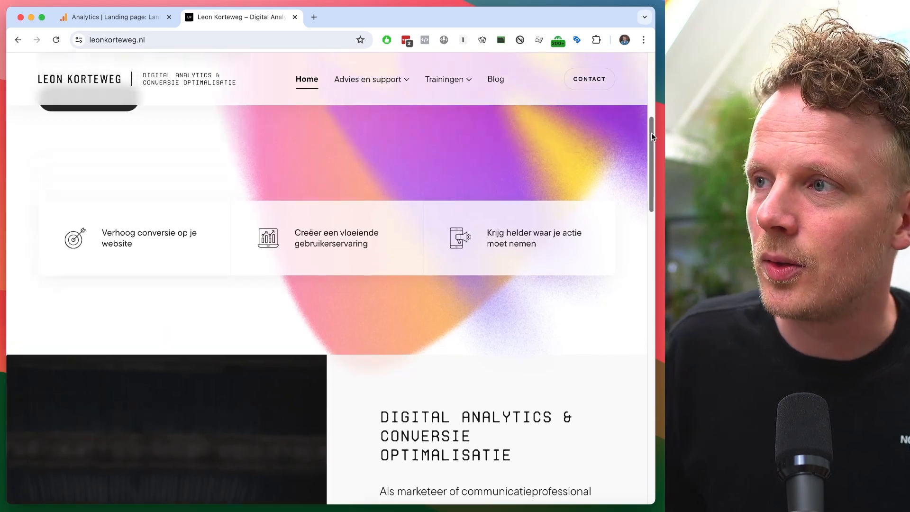
Open a third blank Chrome tab beside the Analytics and leonkorteweg.nl tabs.
click(314, 17)
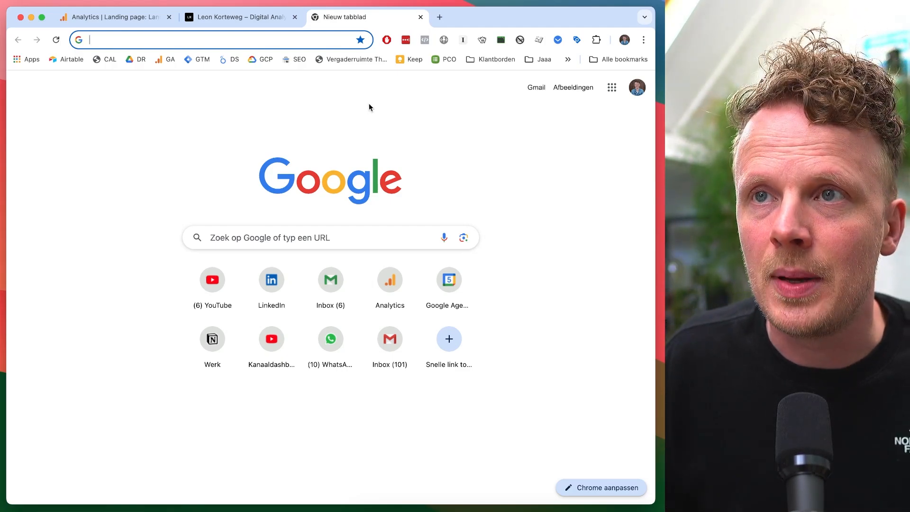
mouse_move(409, 141)
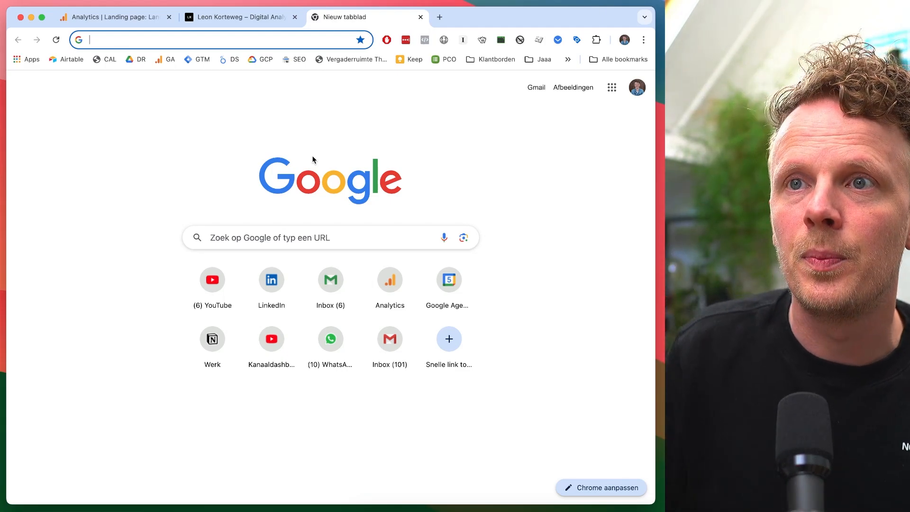
mouse_move(352, 129)
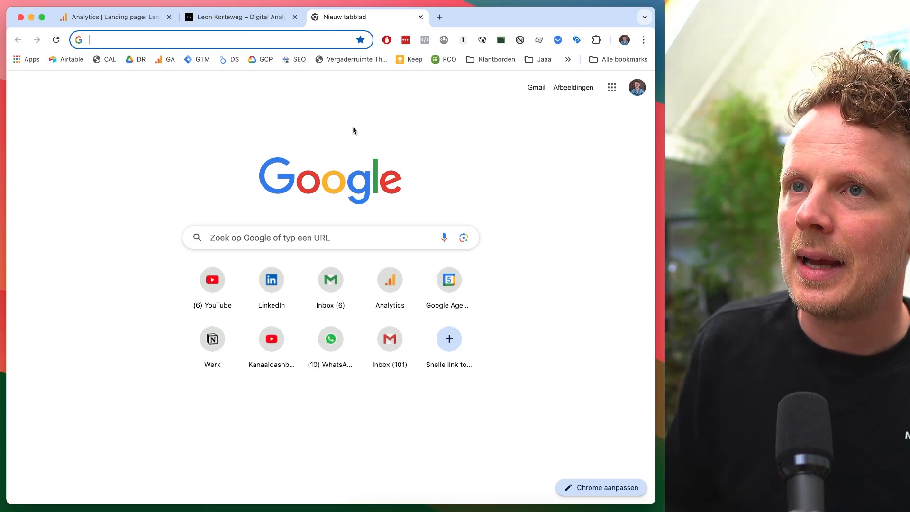
Review the leonkorteweg.nl homepage, then return to the Analytics Landing page report tab.
click(238, 16)
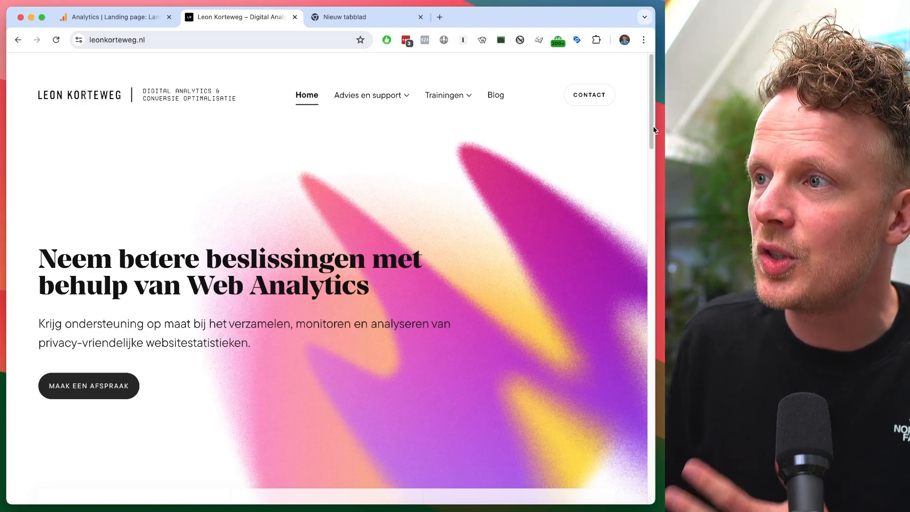
scroll(down, 3)
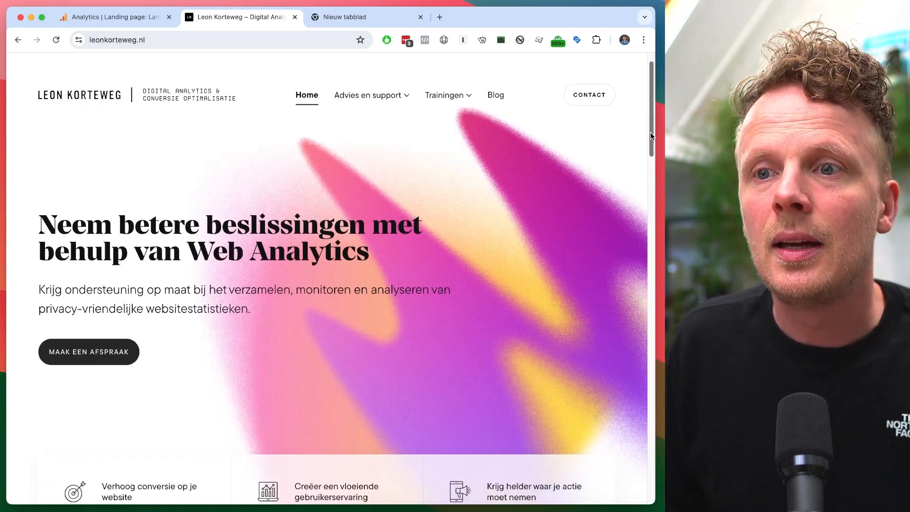
scroll(down, 3)
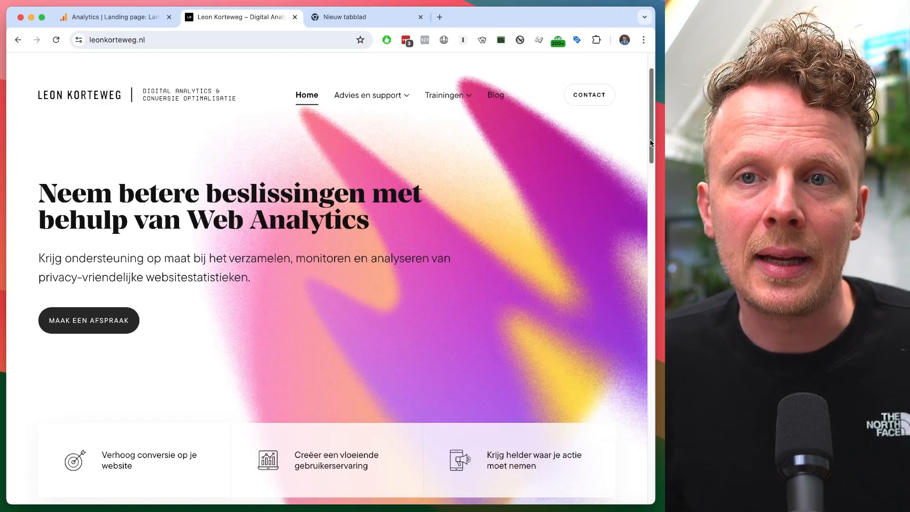
scroll(down, 3)
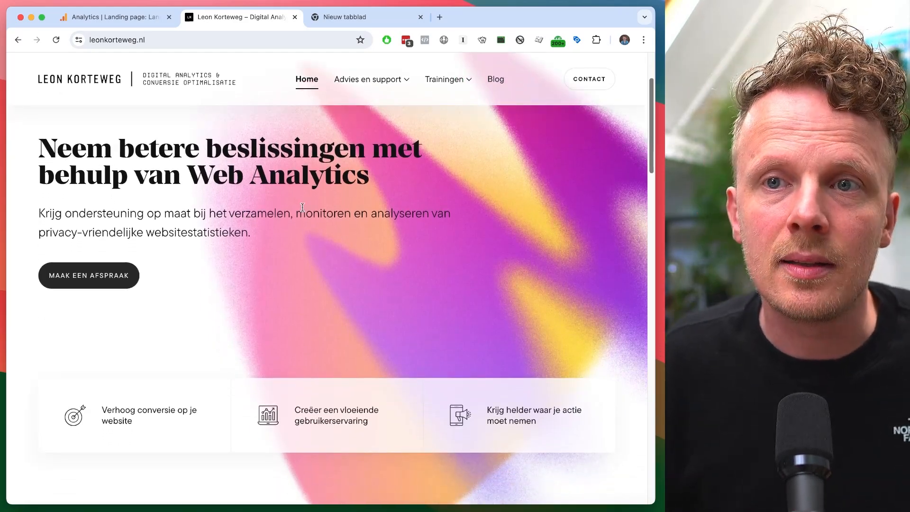
drag(40, 213, 250, 232)
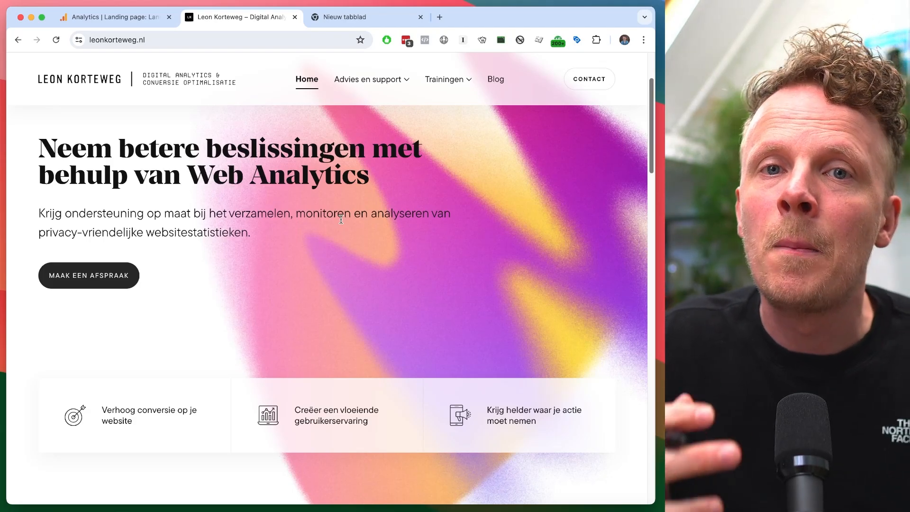
click(116, 17)
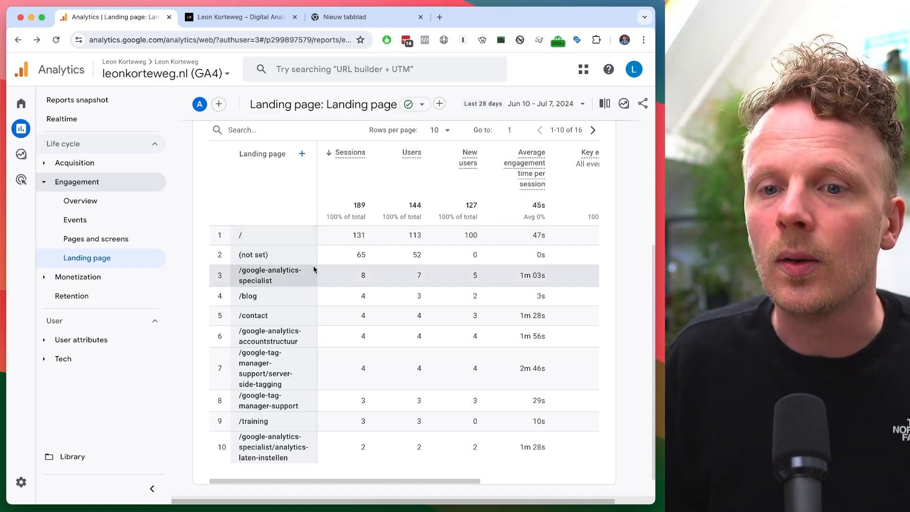
Navigate Admin > Data streams > web stream > Configure tag settings to Adjust session timeout.
click(21, 482)
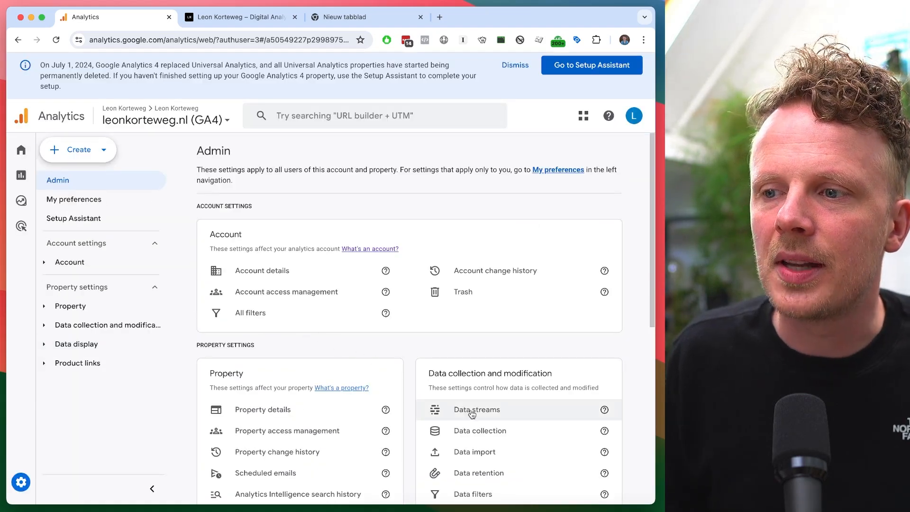
click(476, 410)
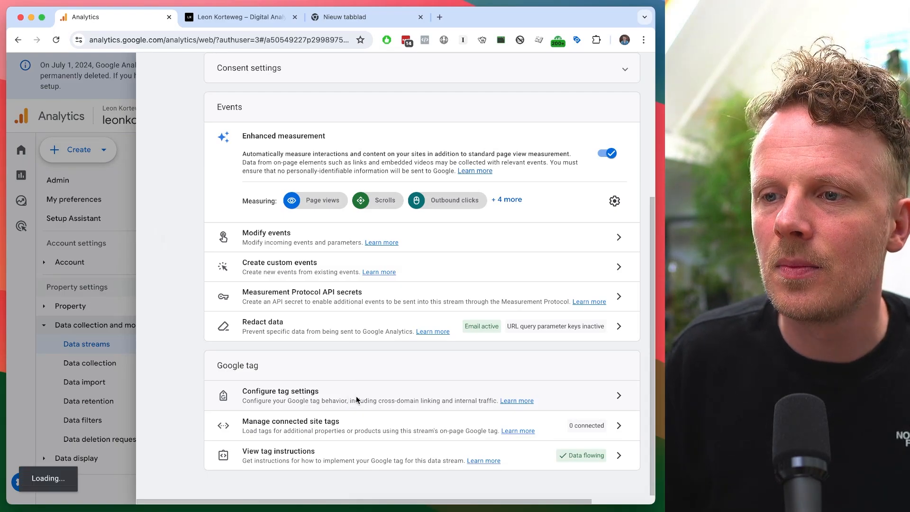
click(280, 390)
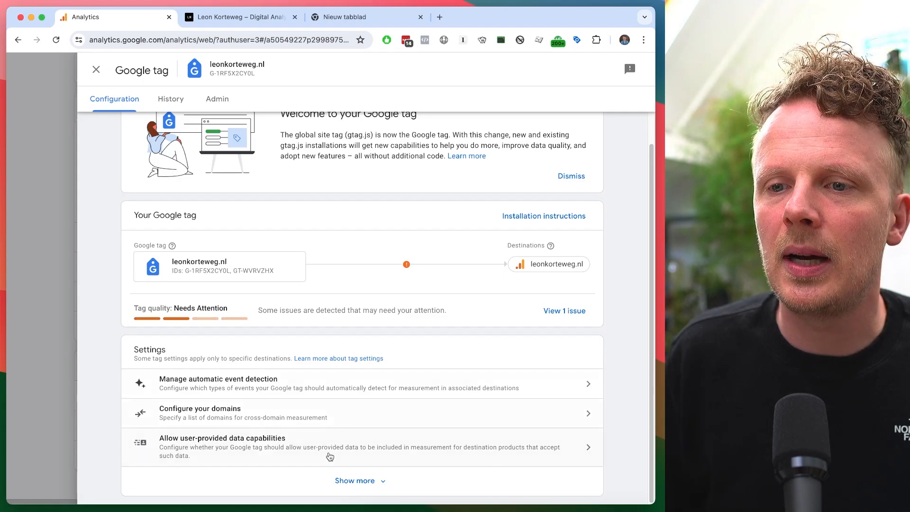
click(355, 479)
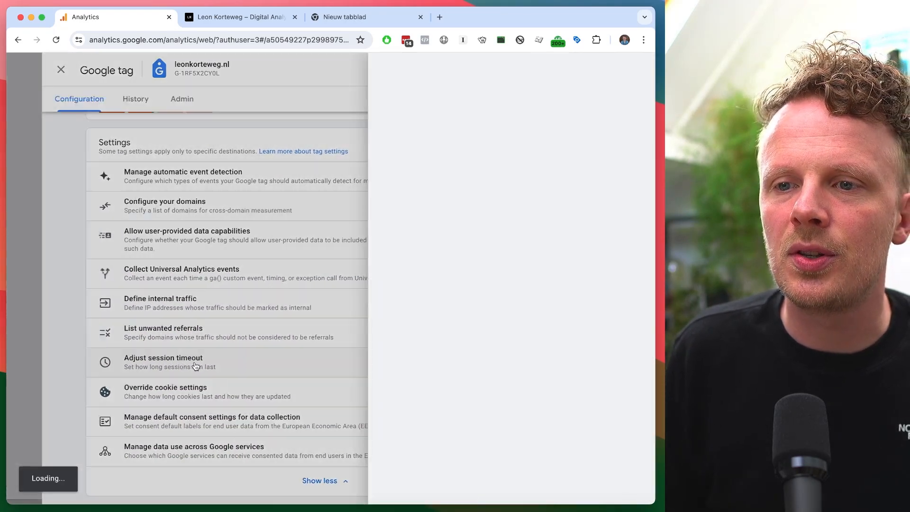
click(163, 357)
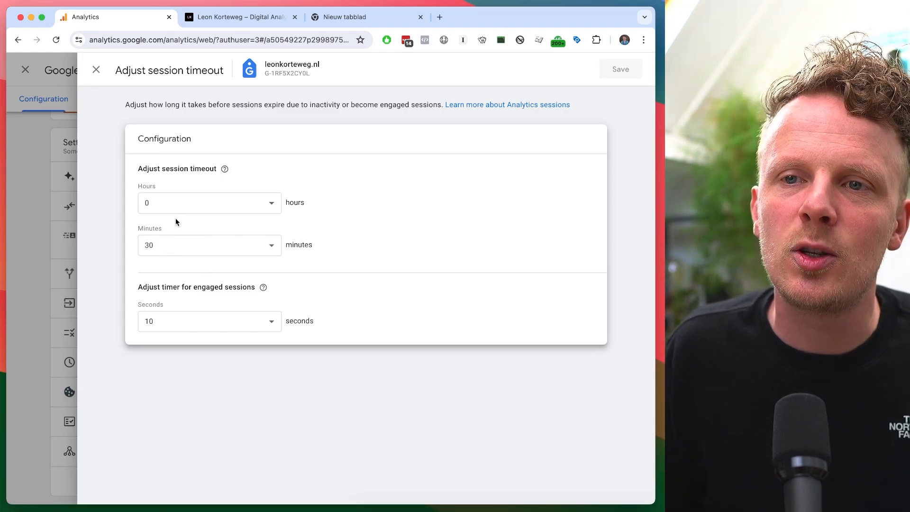
click(208, 245)
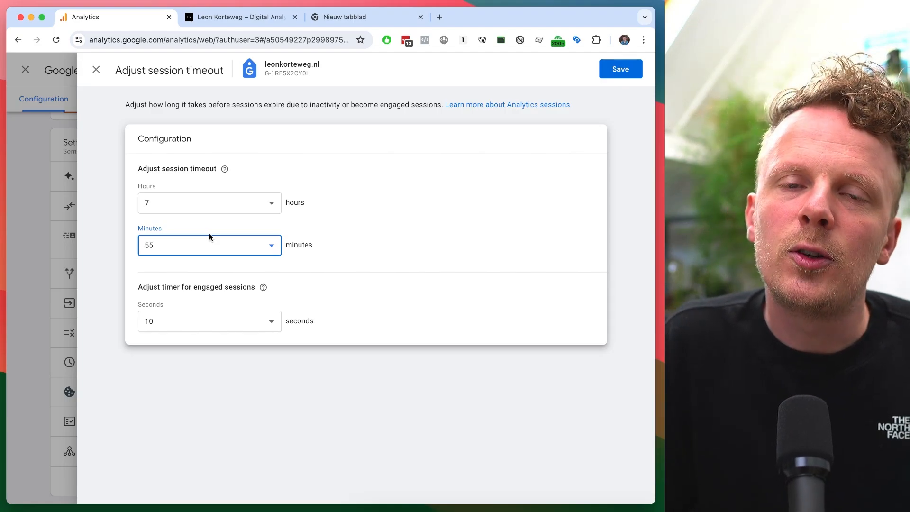
mouse_move(173, 204)
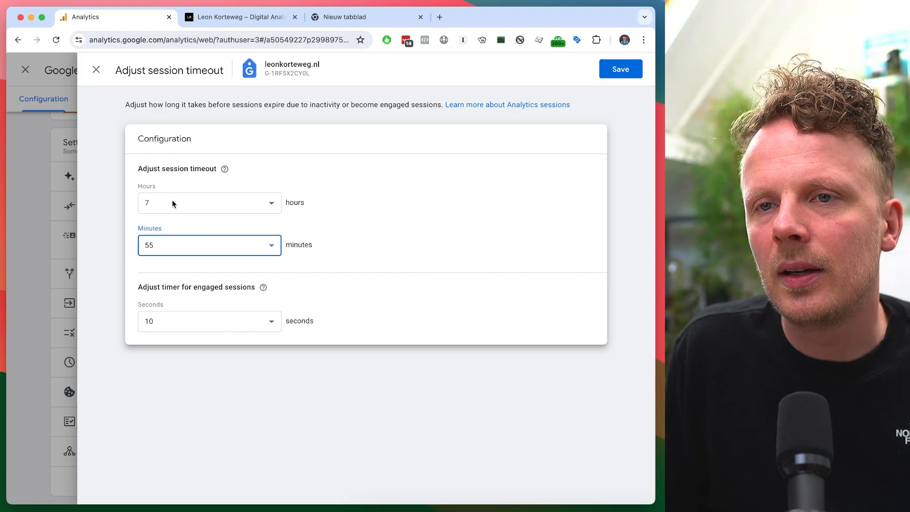
click(209, 202)
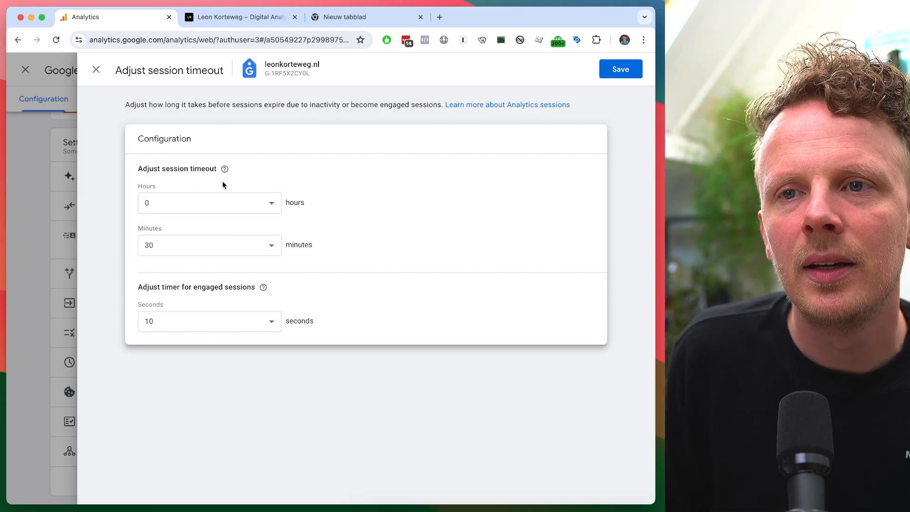
mouse_move(178, 228)
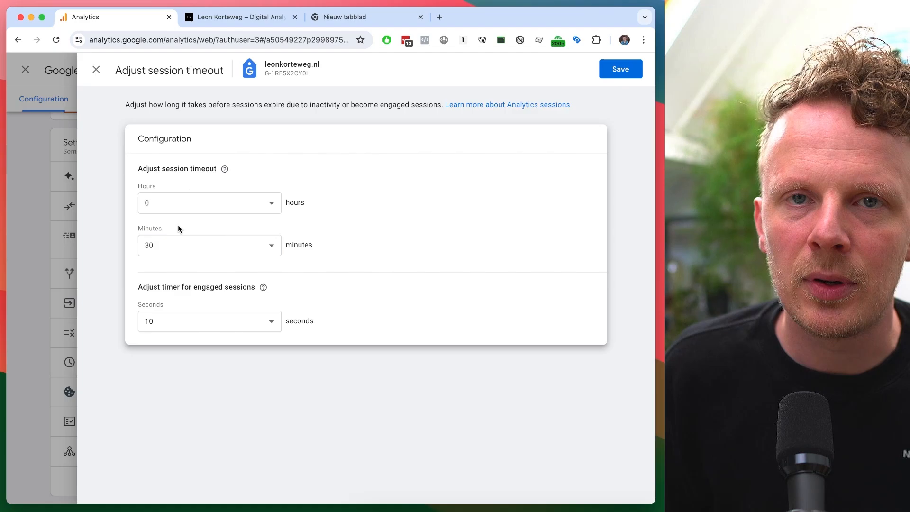
mouse_move(176, 206)
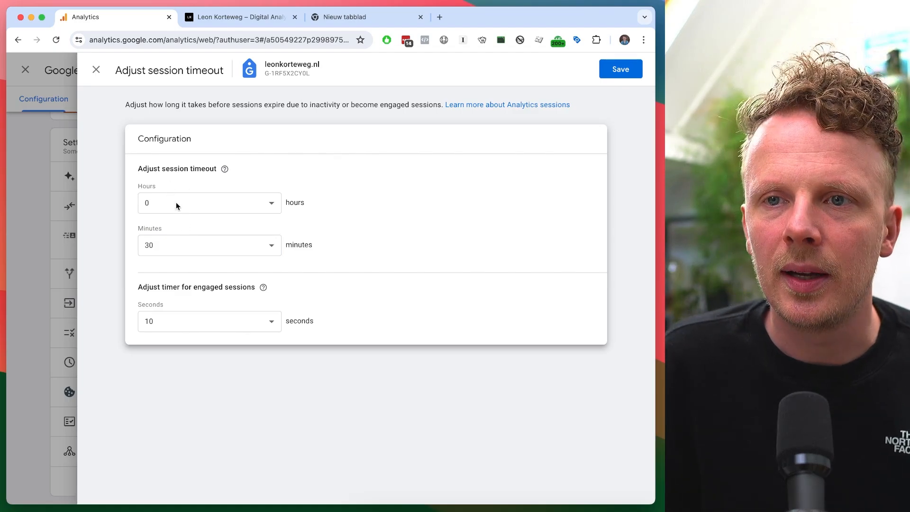